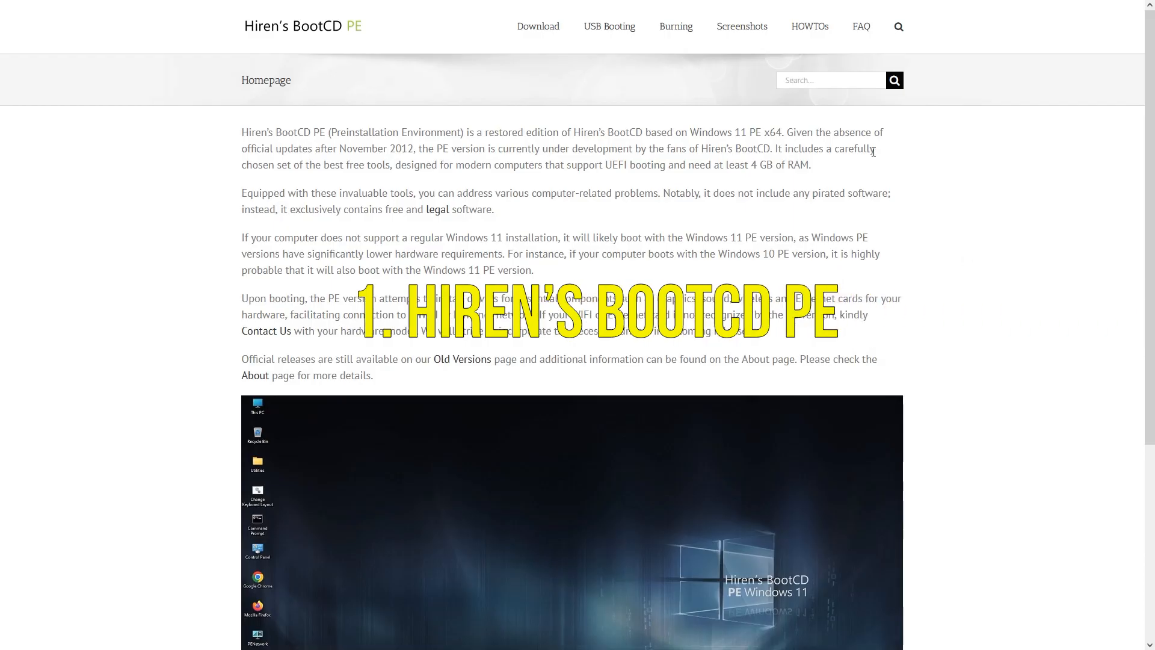
Step: Browse the Hiren's BootCD PE screenshot gallery, advancing through images of its bundled repair tools
click(741, 26)
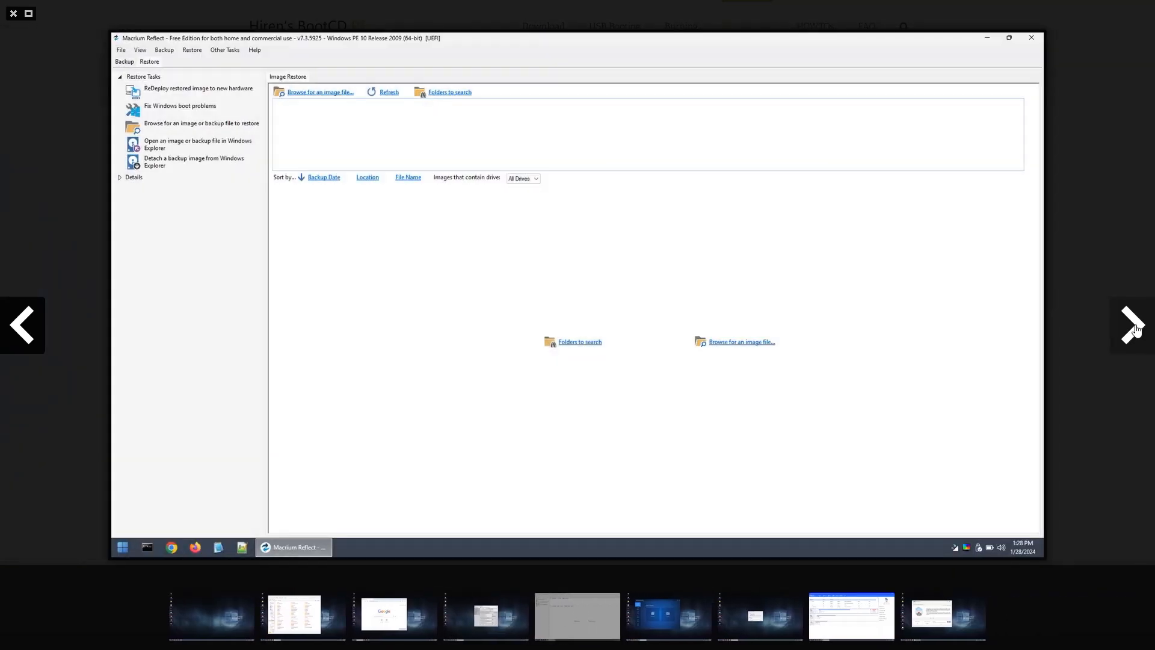
click(1134, 326)
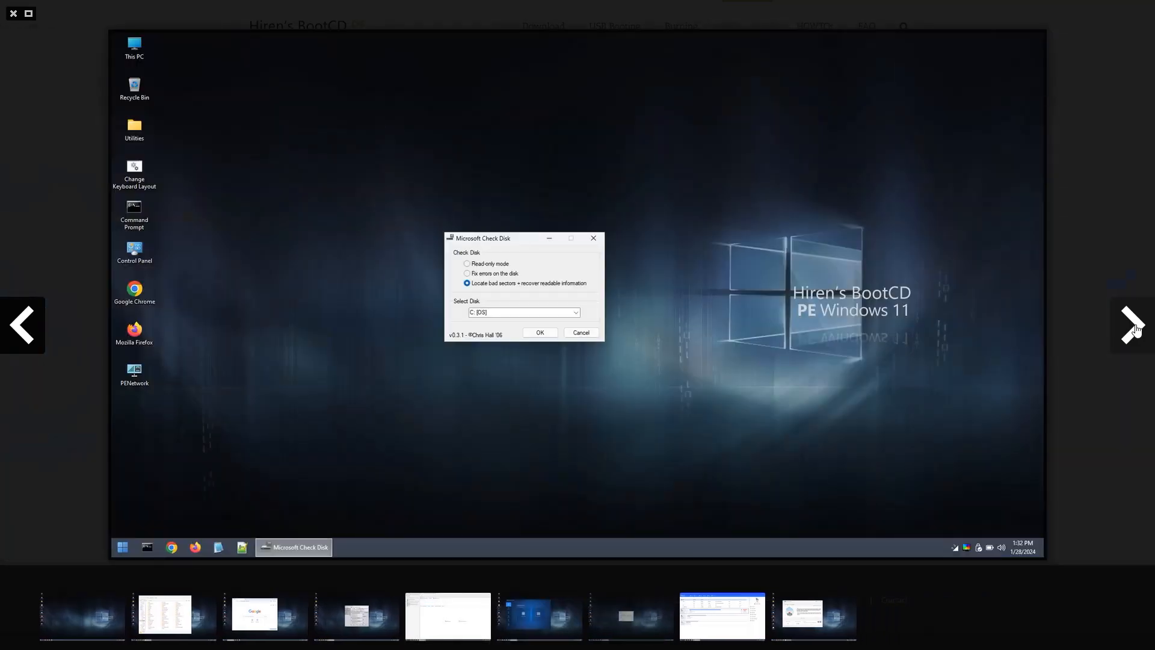
click(1130, 325)
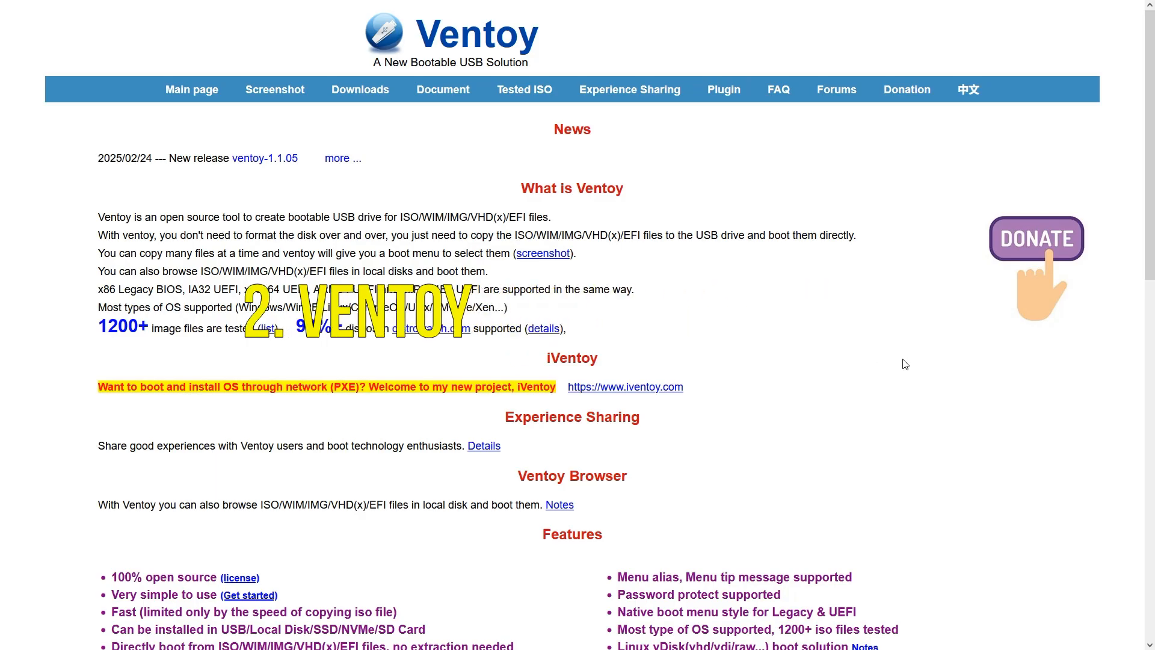
Step: Scroll Ventoy's feature list, then view its Screenshot page of boot-menu images
scroll(down, 3)
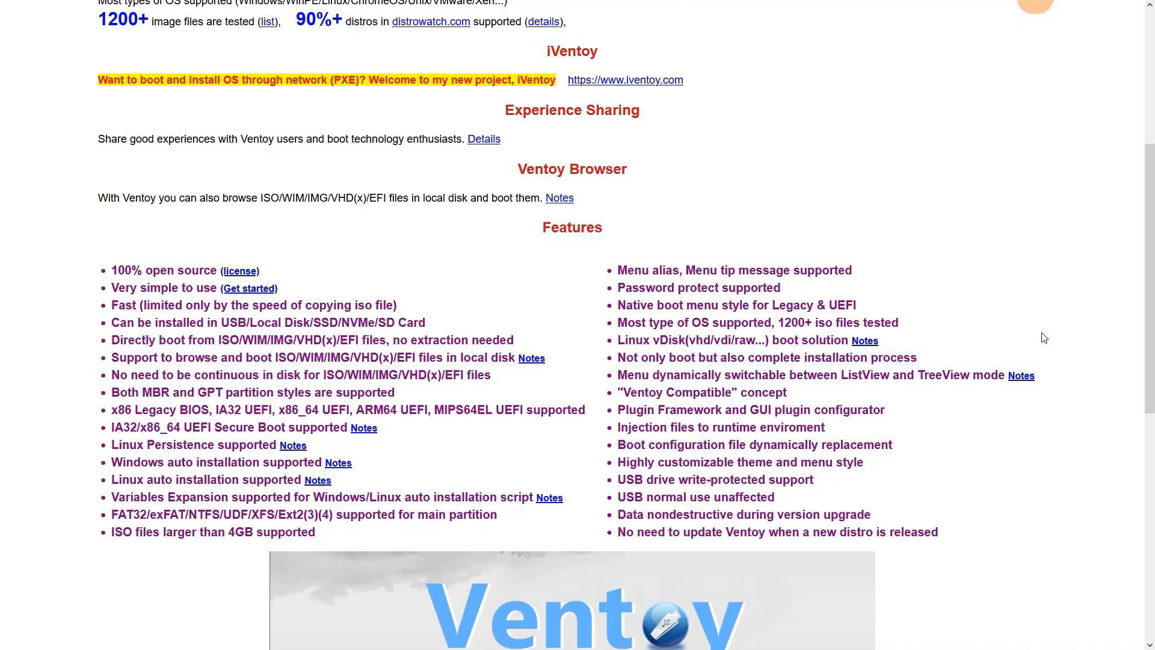
scroll(down, 3)
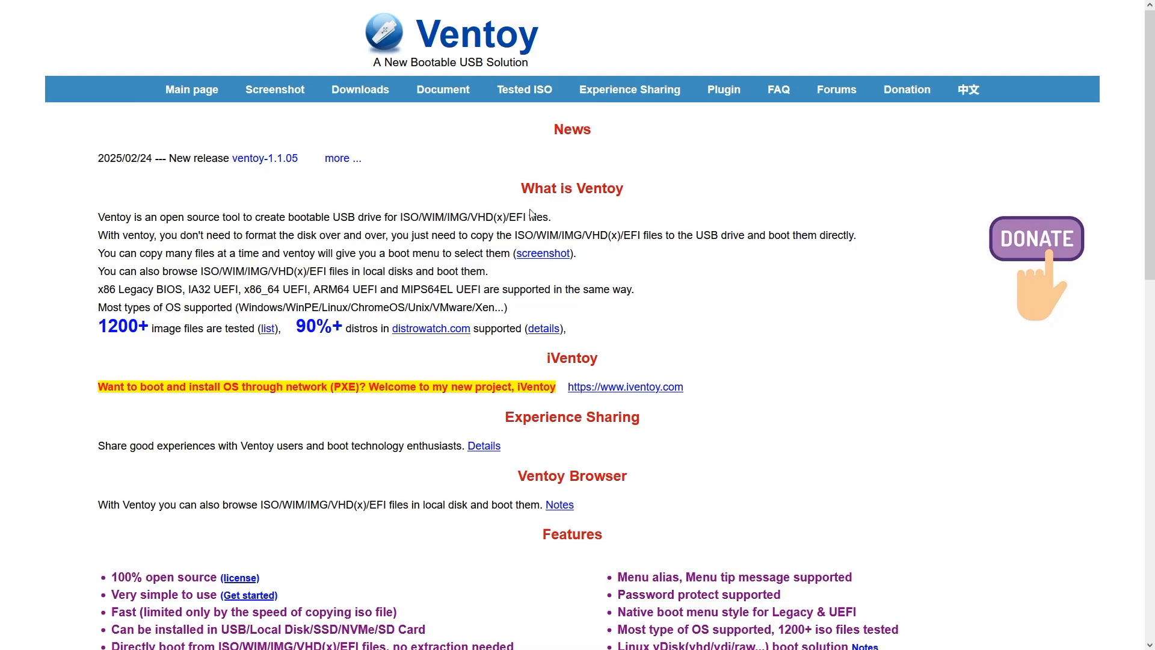
click(274, 89)
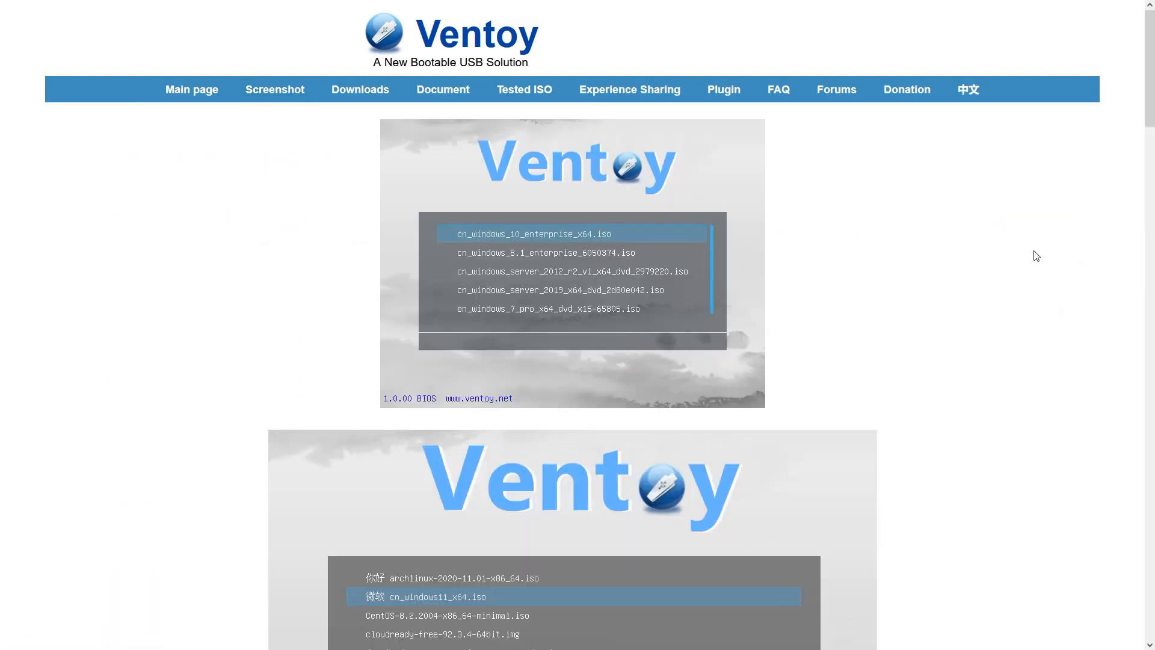
scroll(down, 3)
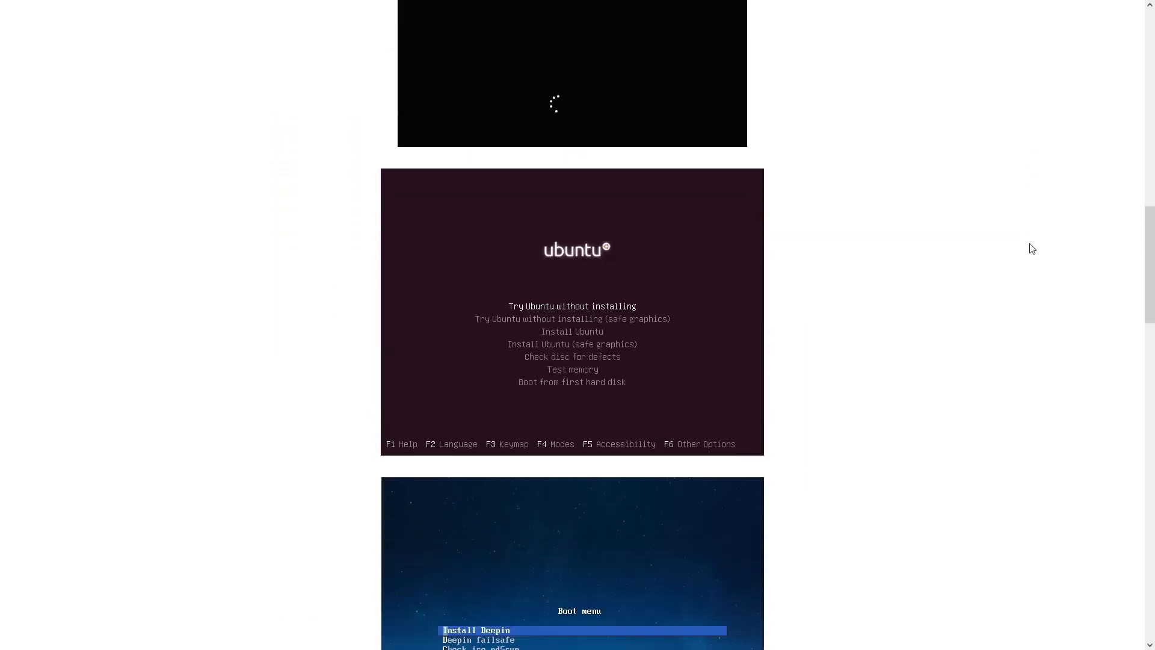
scroll(down, 3)
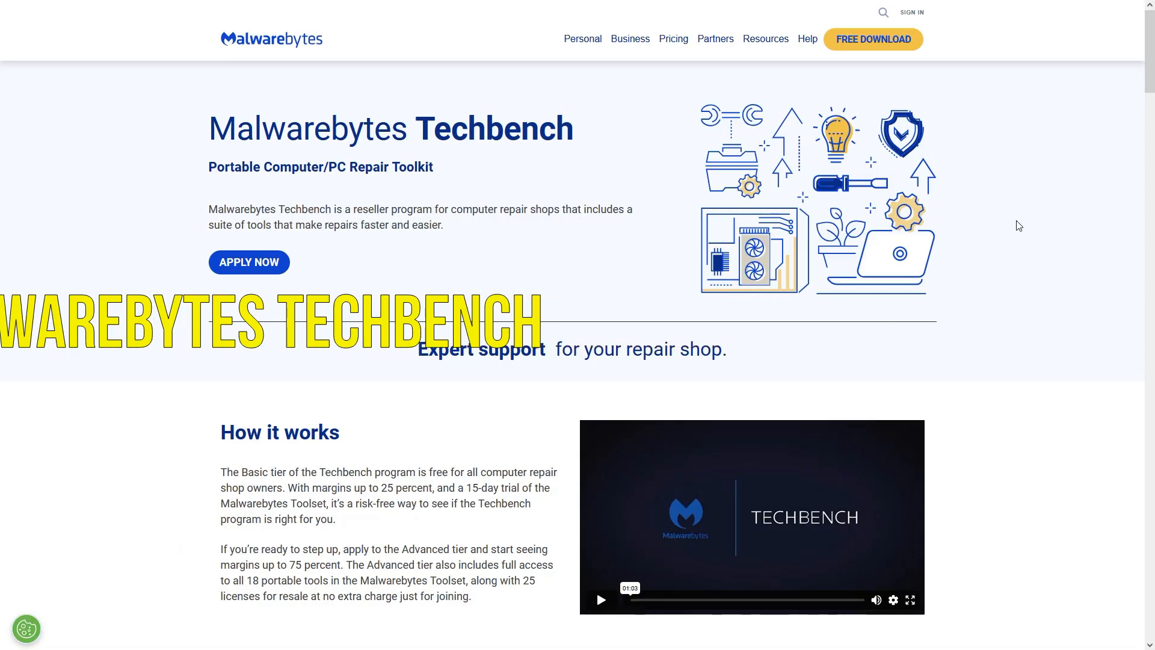
scroll(down, 3)
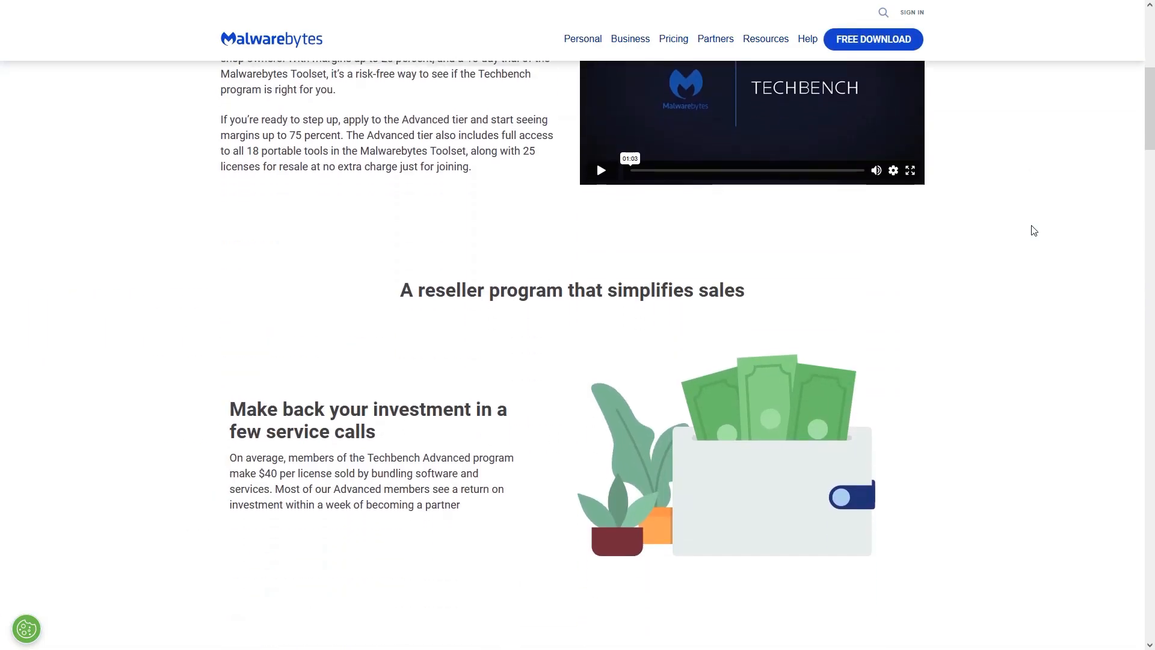
scroll(down, 3)
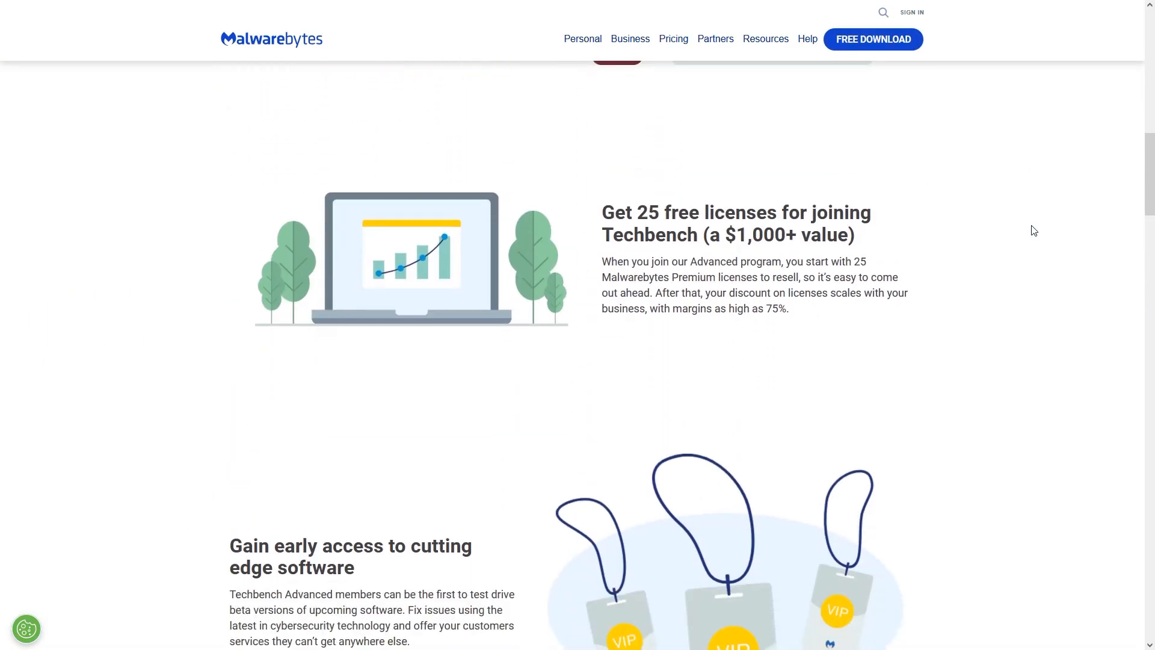
scroll(down, 3)
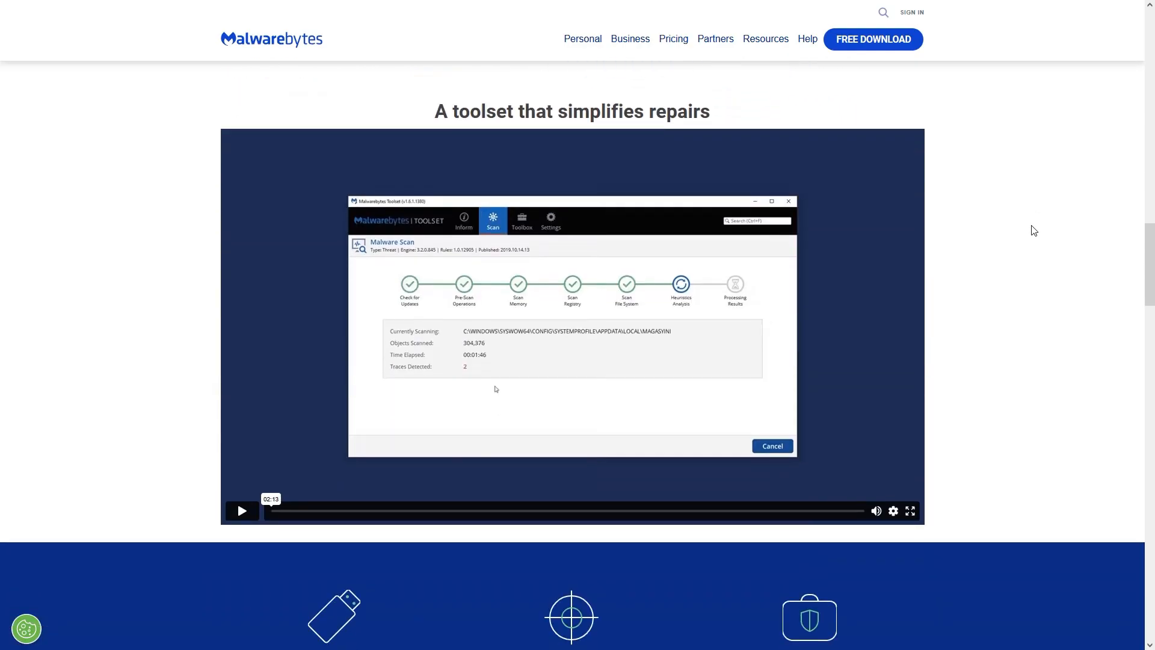
scroll(down, 3)
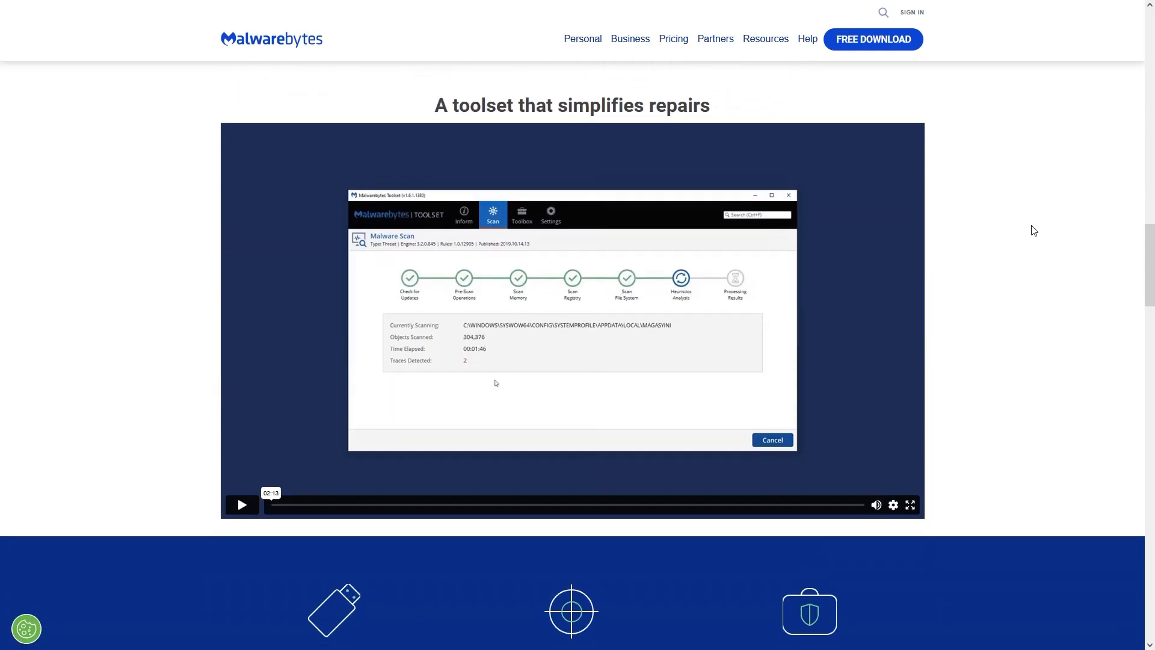
scroll(down, 3)
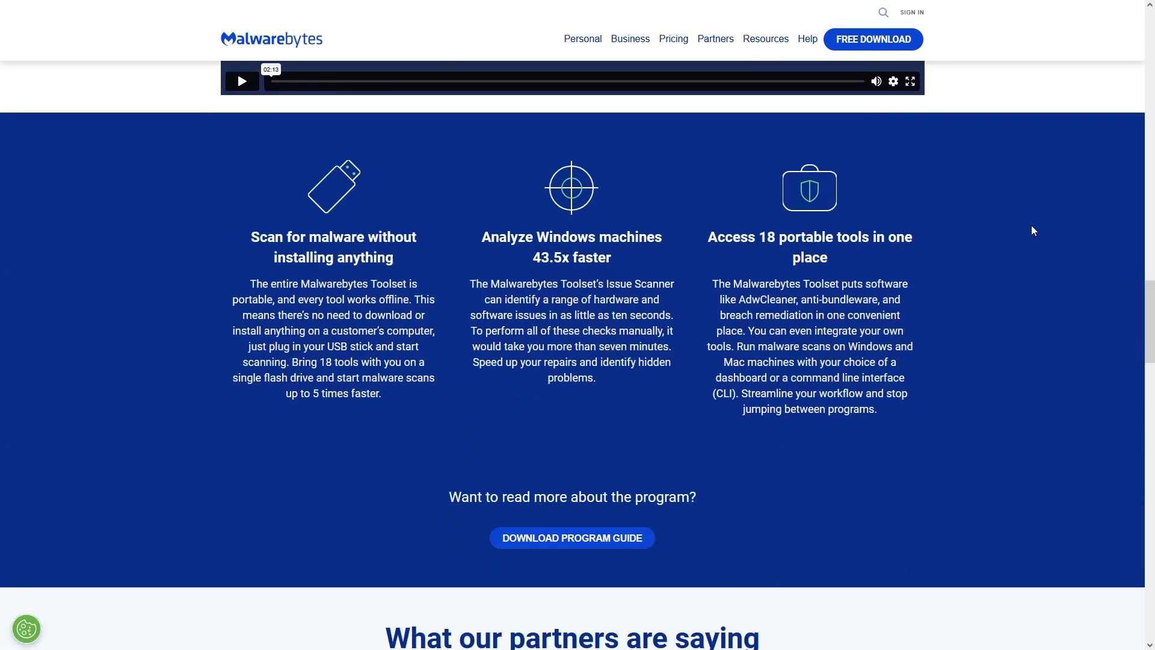
scroll(down, 3)
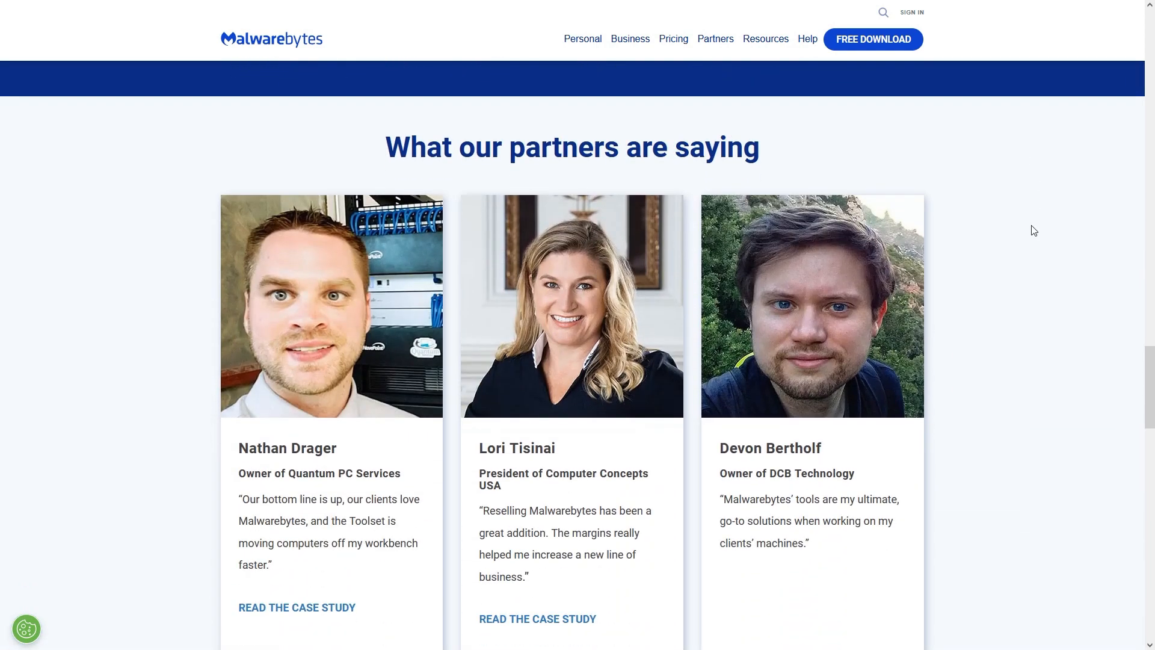
scroll(down, 3)
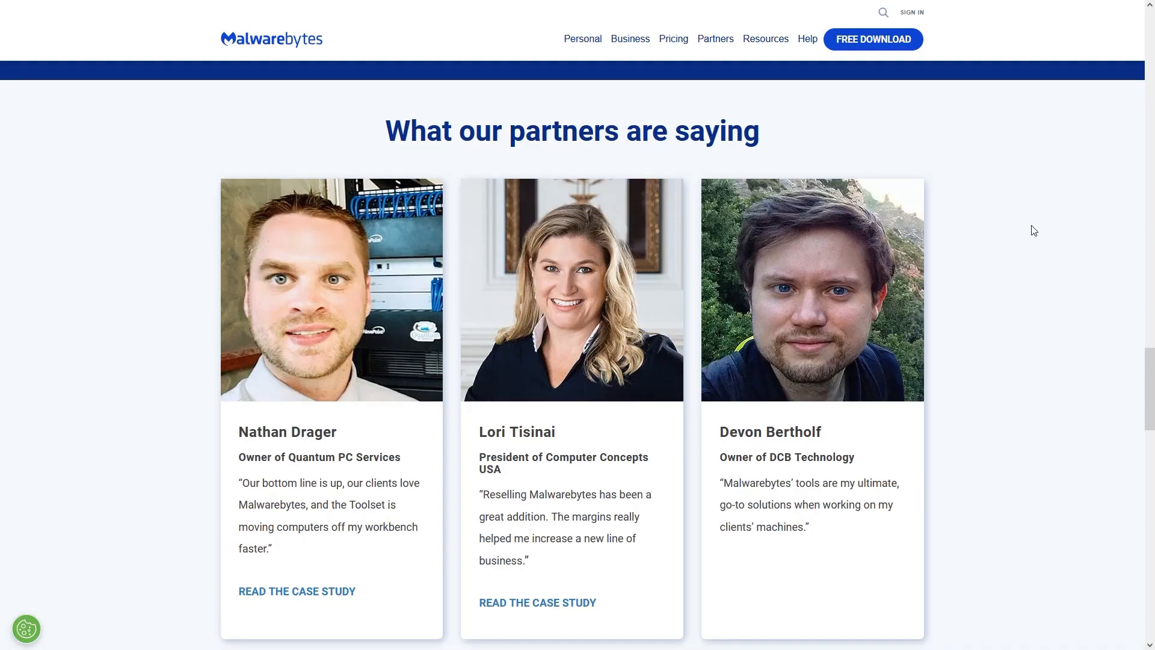
scroll(down, 3)
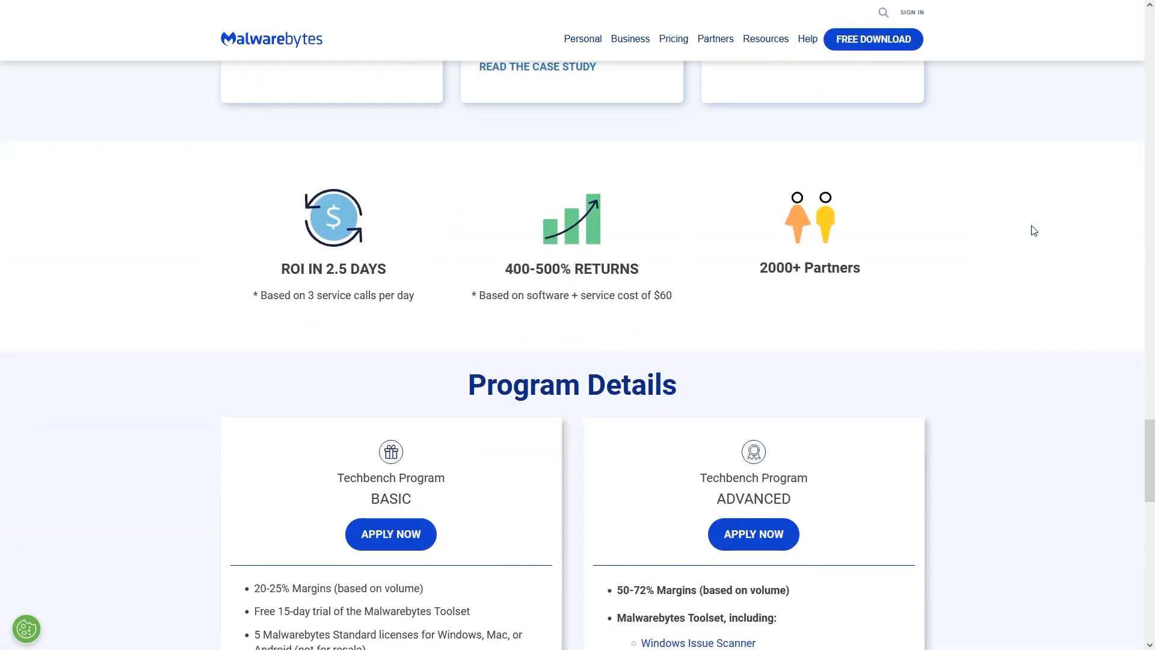
scroll(down, 3)
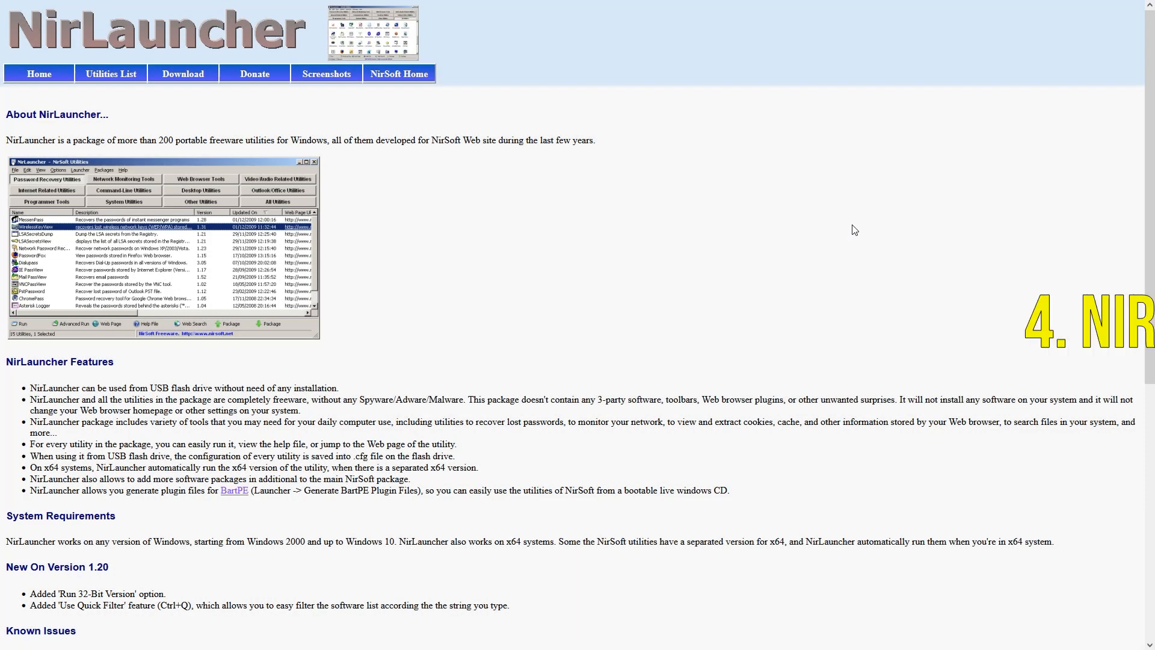
Step: Scroll the NirLauncher page and switch to its Screenshots page showing the utilities launcher
scroll(down, 3)
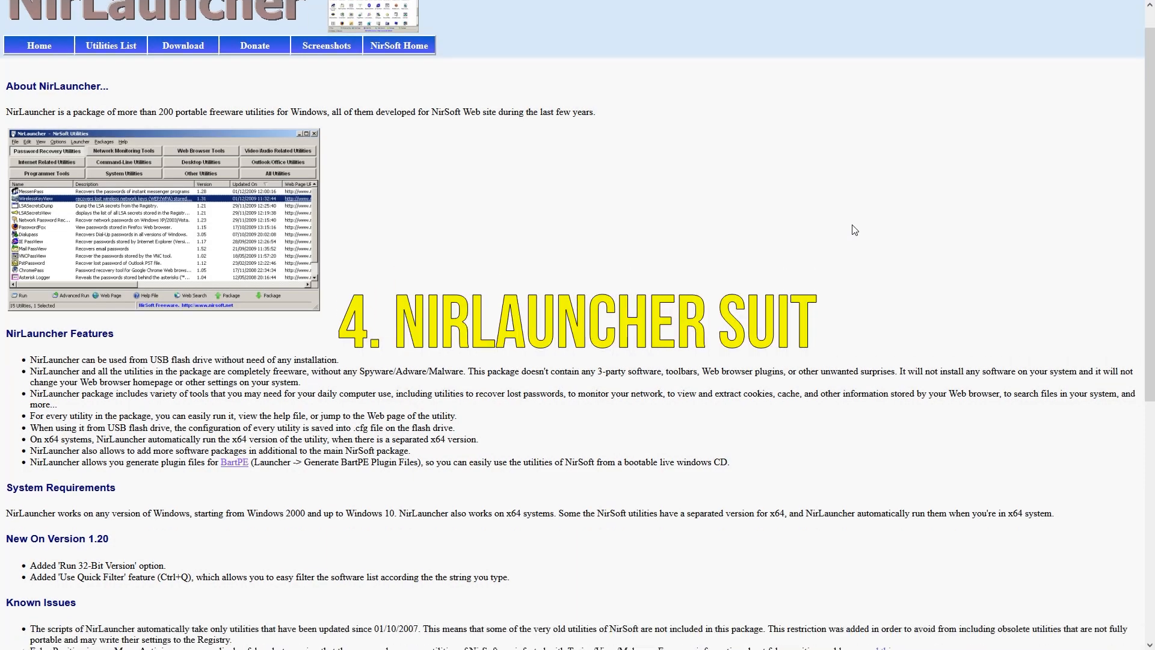
scroll(down, 3)
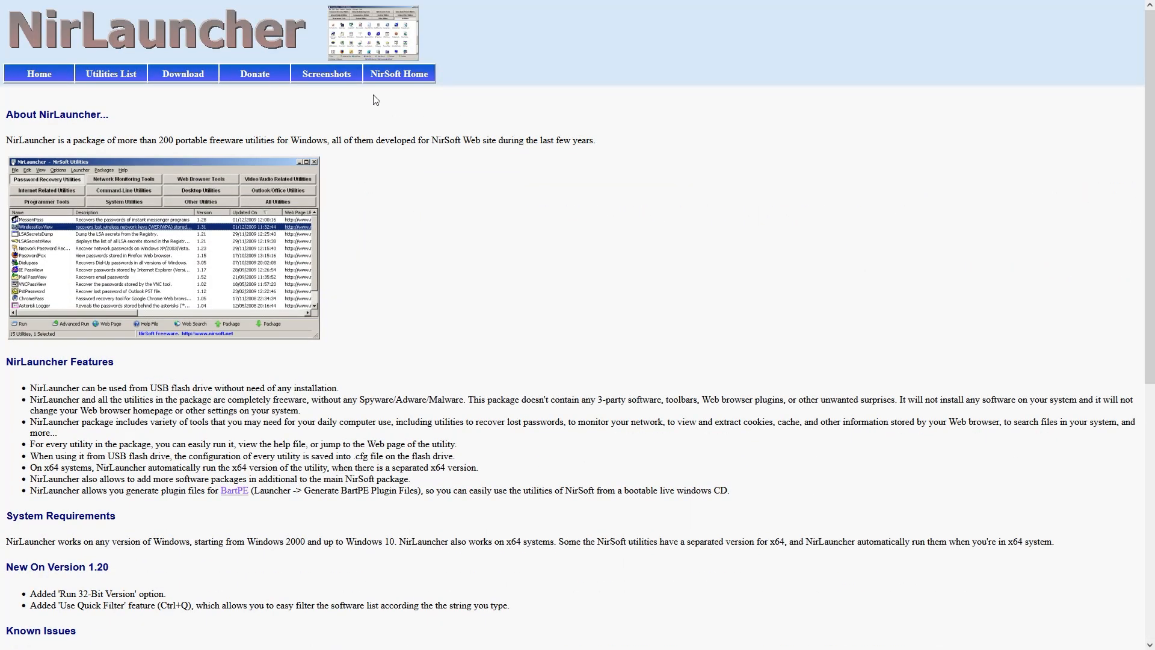
click(326, 73)
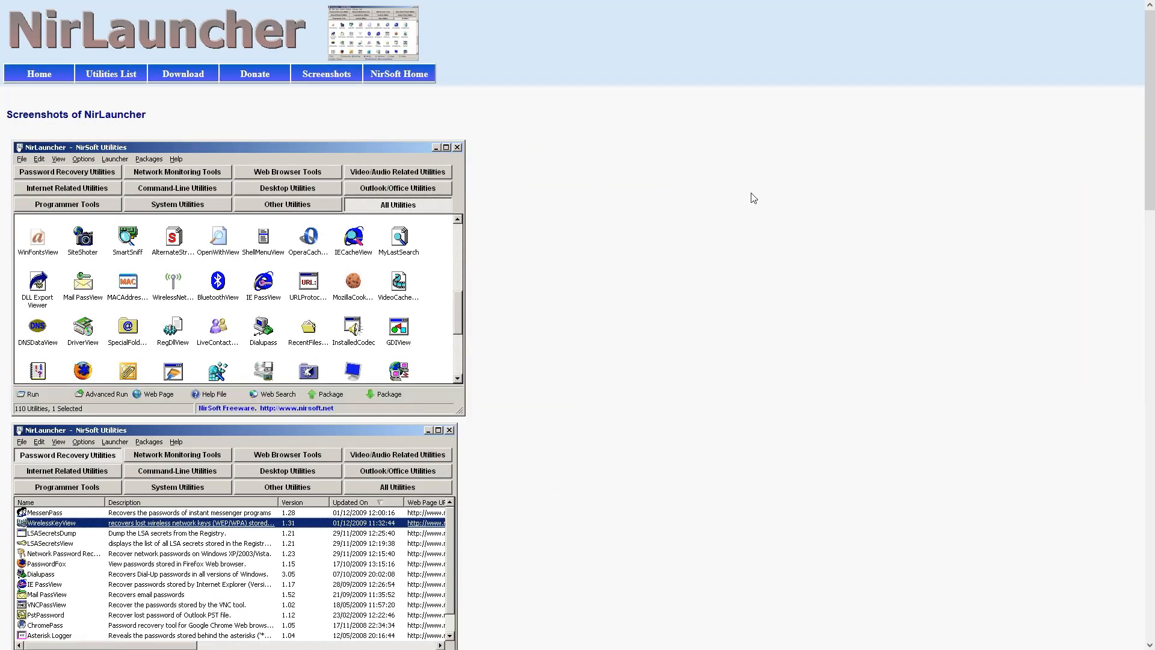
mouse_move(758, 199)
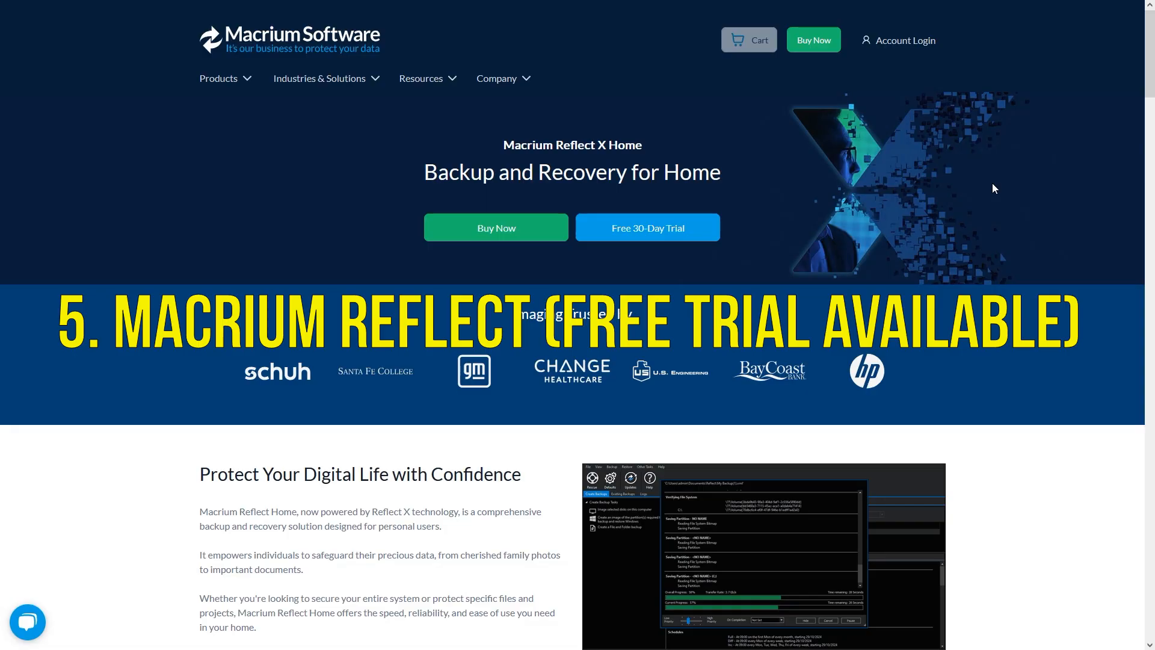
scroll(down, 3)
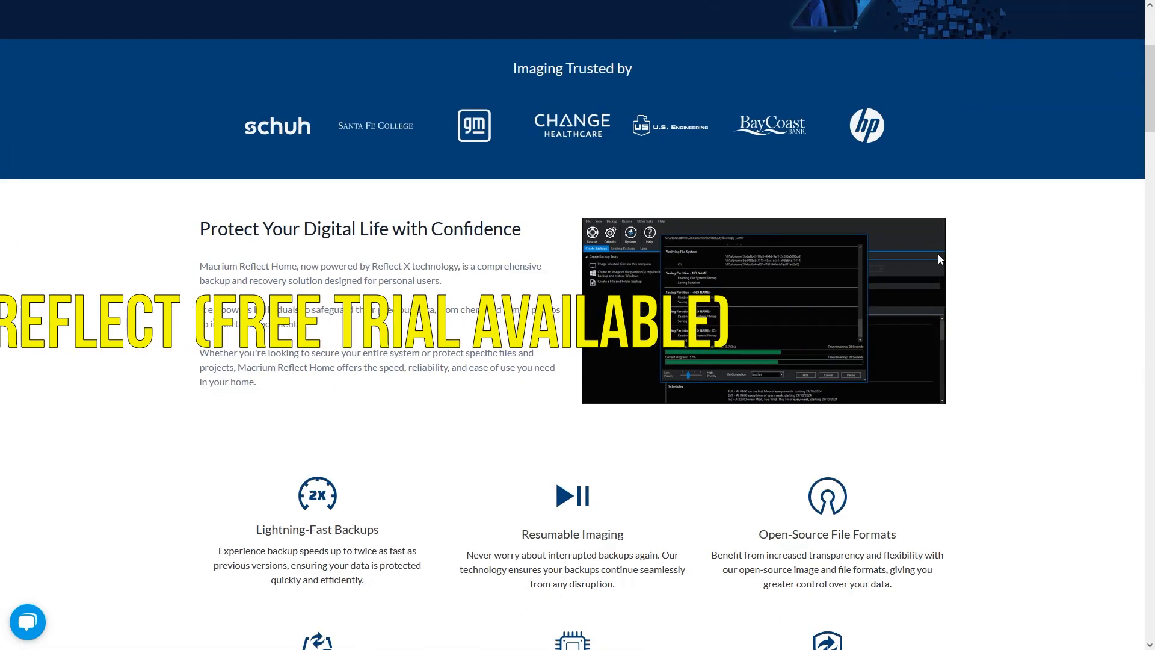
scroll(down, 3)
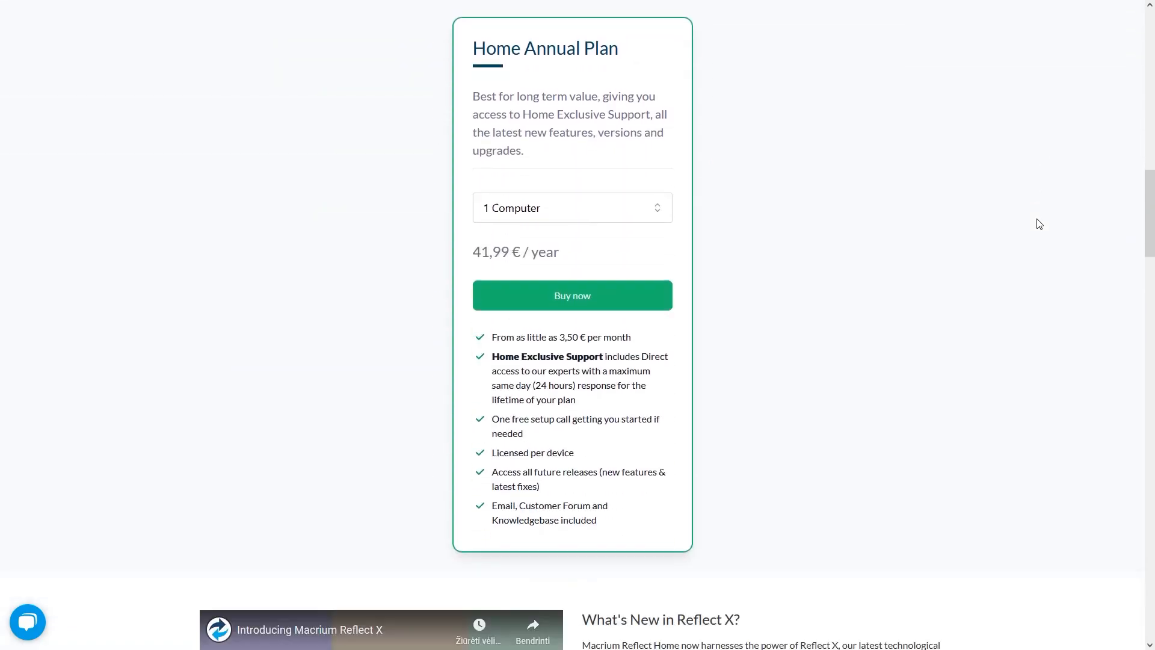
scroll(down, 3)
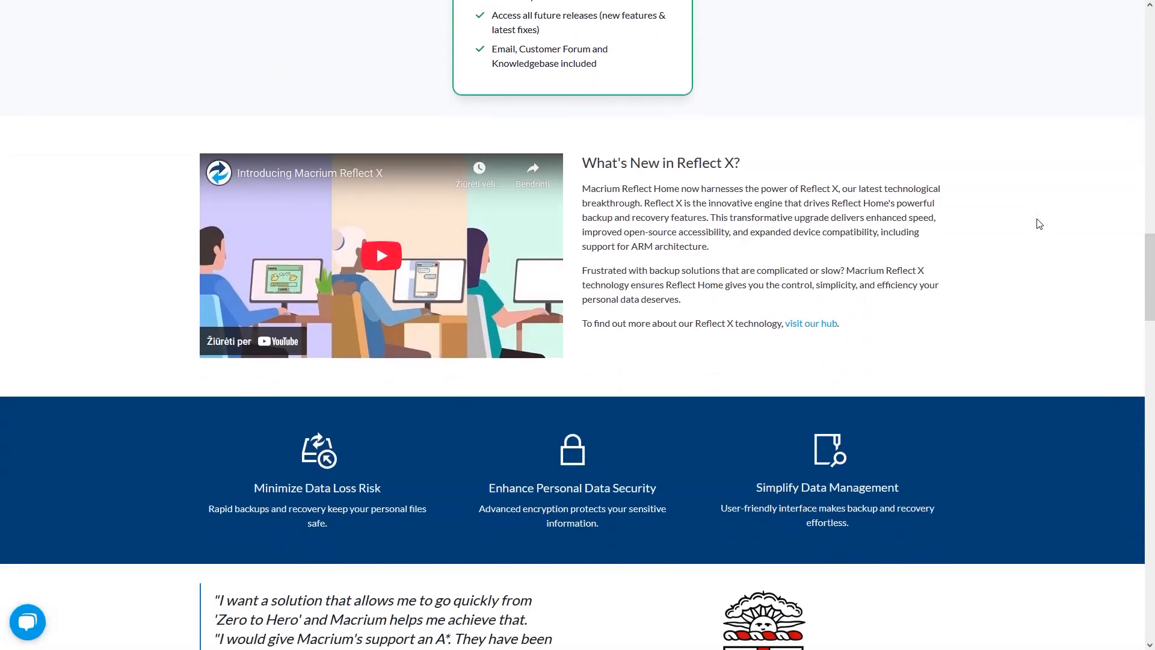
scroll(down, 3)
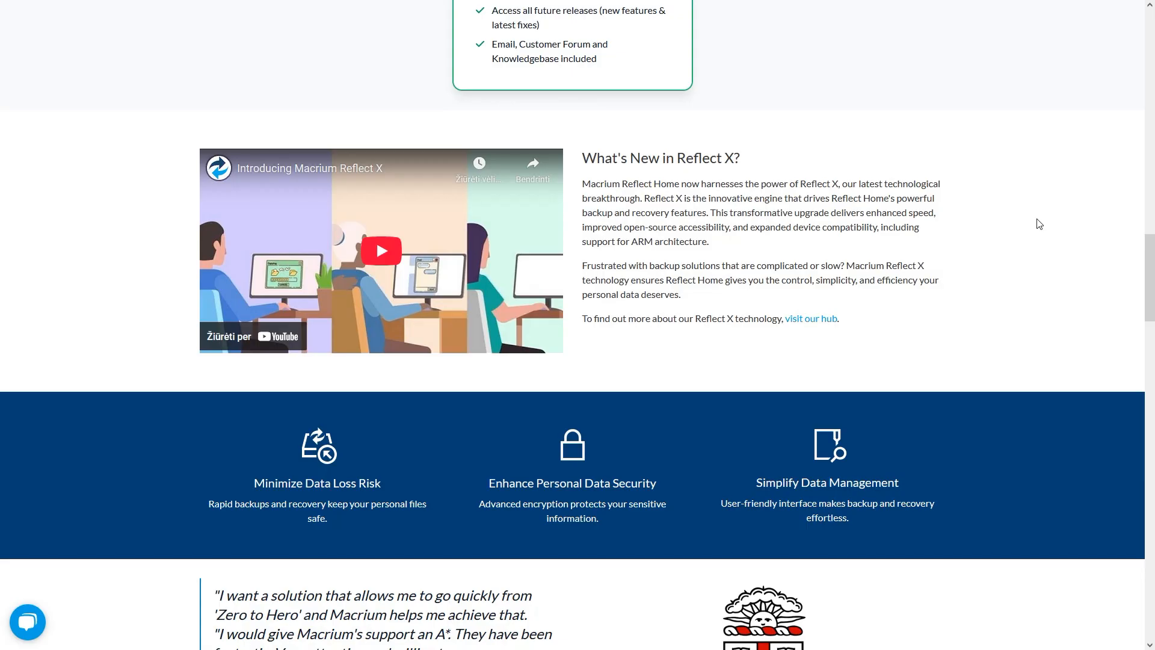
scroll(down, 3)
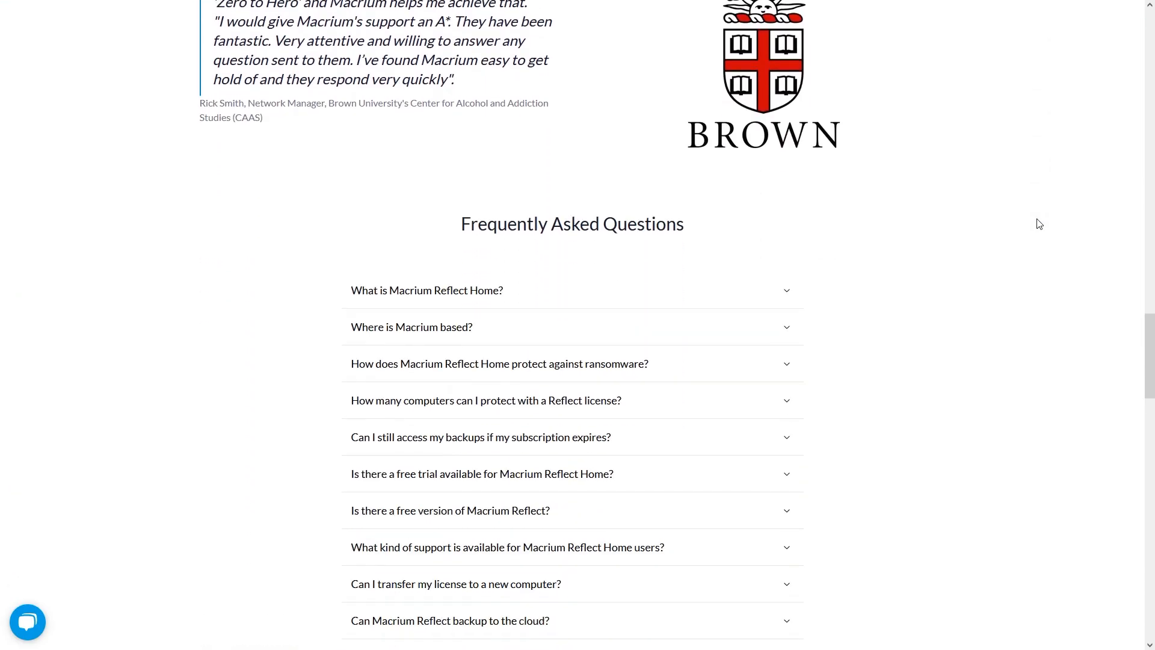
scroll(down, 3)
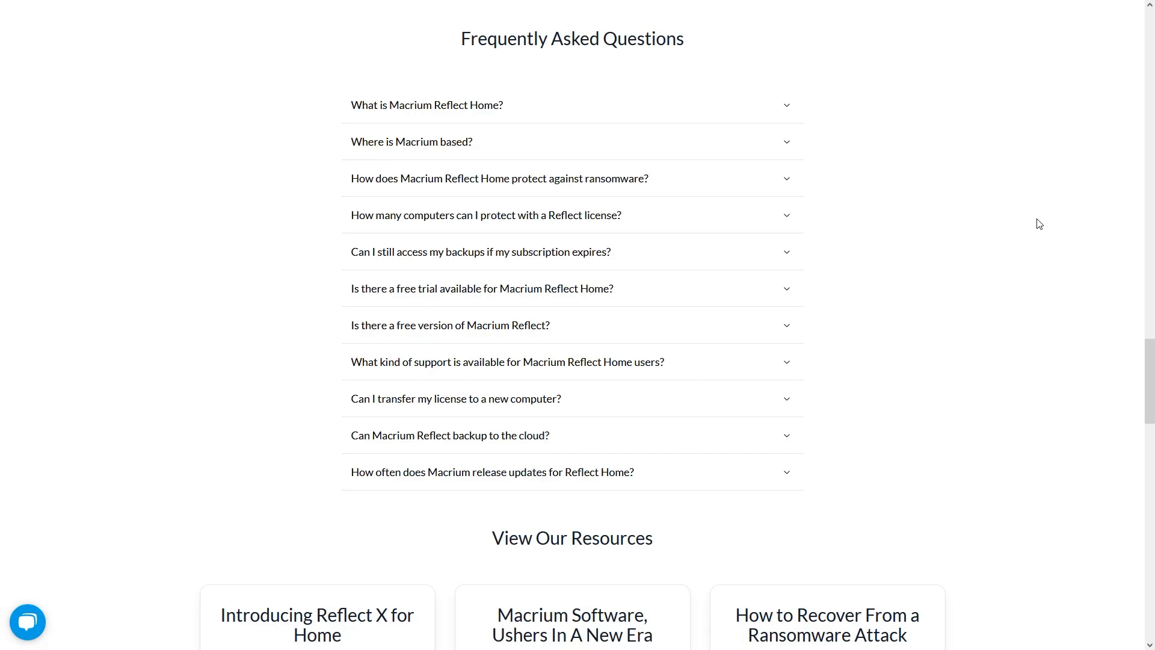
scroll(down, 3)
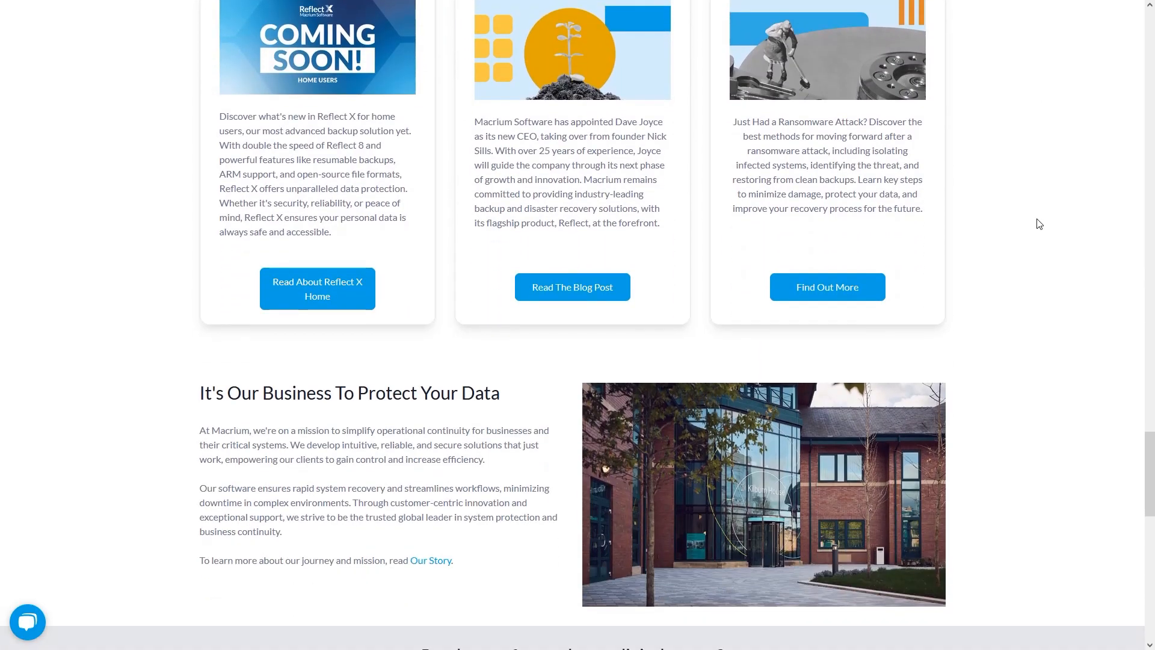